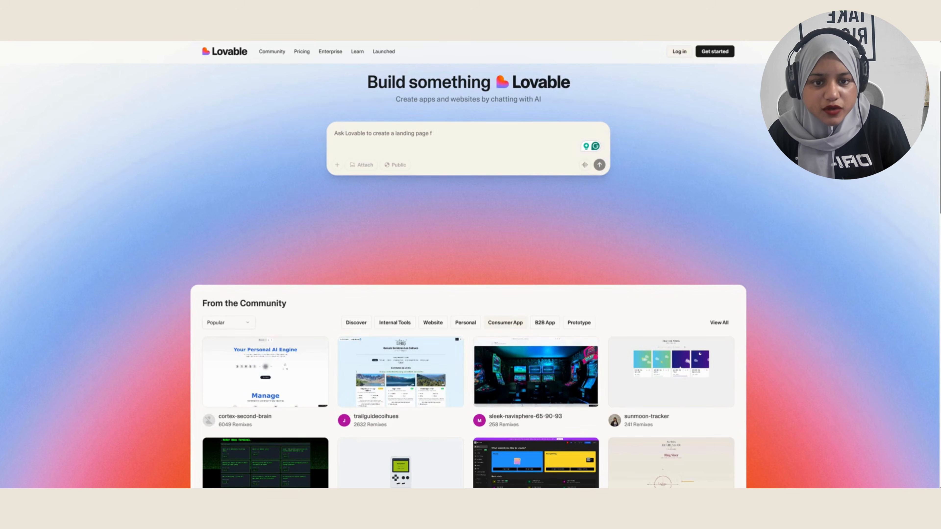
Start signing up for a Lovable account from the landing page via Get started.
{"action": "scroll", "scroll_direction": "down", "scroll_amount": 3}
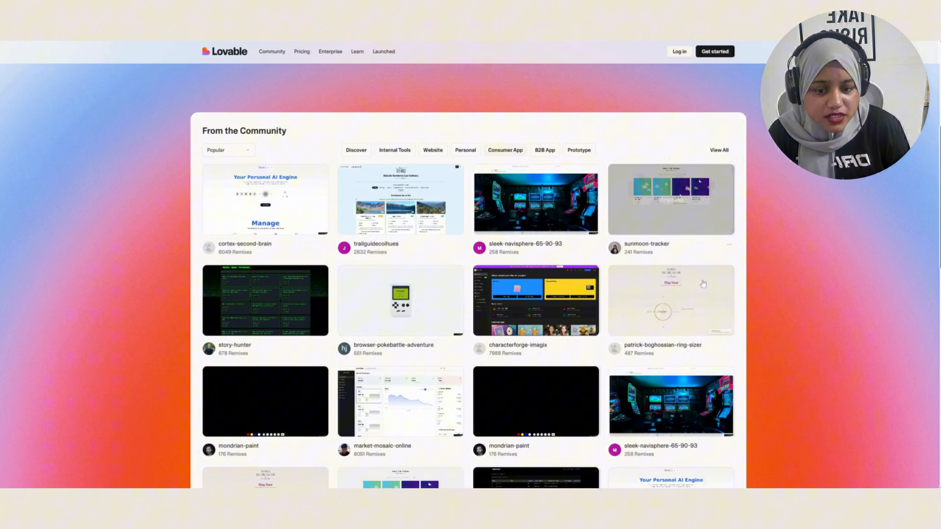
{"action": "scroll", "scroll_direction": "down", "scroll_amount": 3}
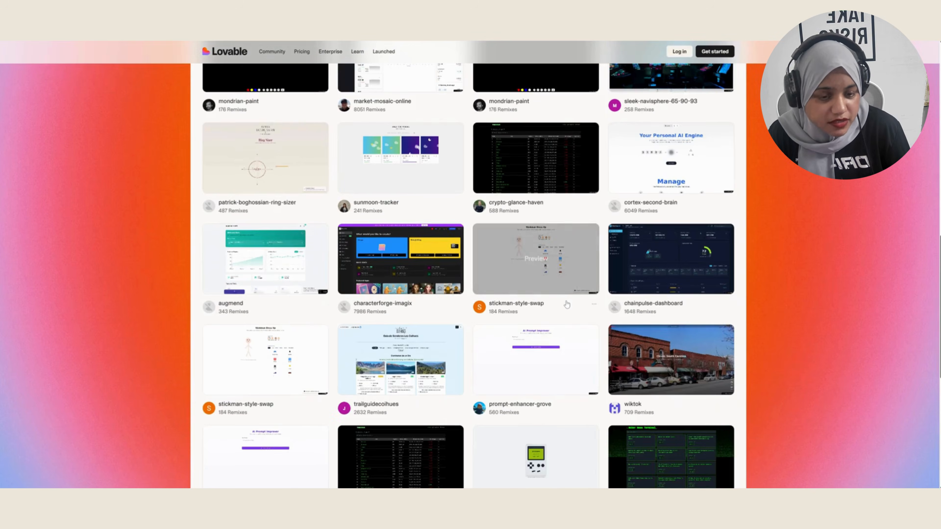
{"action": "scroll", "scroll_direction": "up", "scroll_amount": 3}
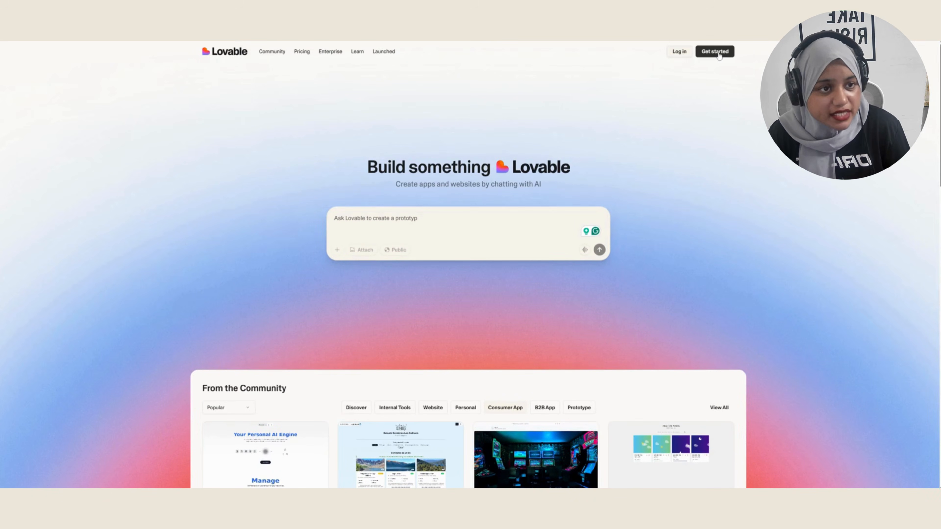
{"action": "left_click", "coordinate": [714, 51]}
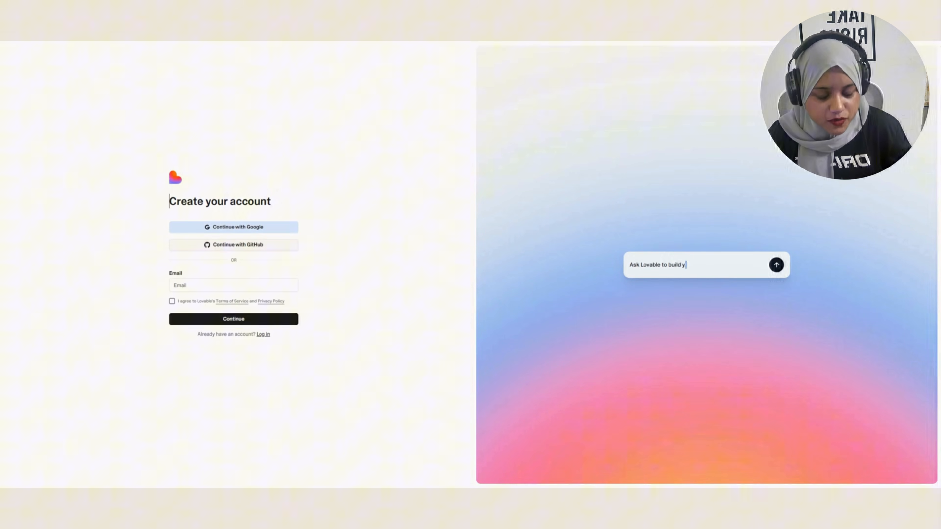
Complete the Google sign-up while the landing page cycles example prompts like 'your portfolio' and 'your saas startup'.
{"action": "type", "text": "ou"}
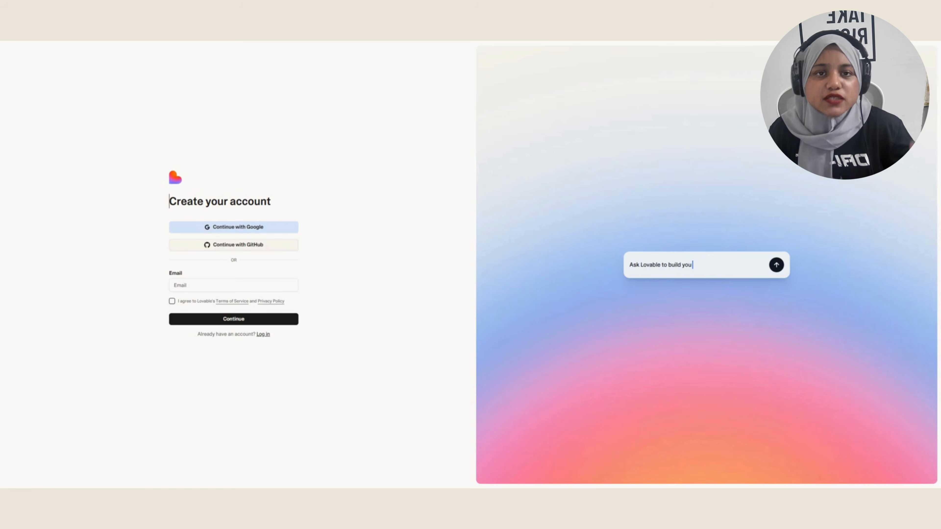
{"action": "type", "text": "r portfolio."}
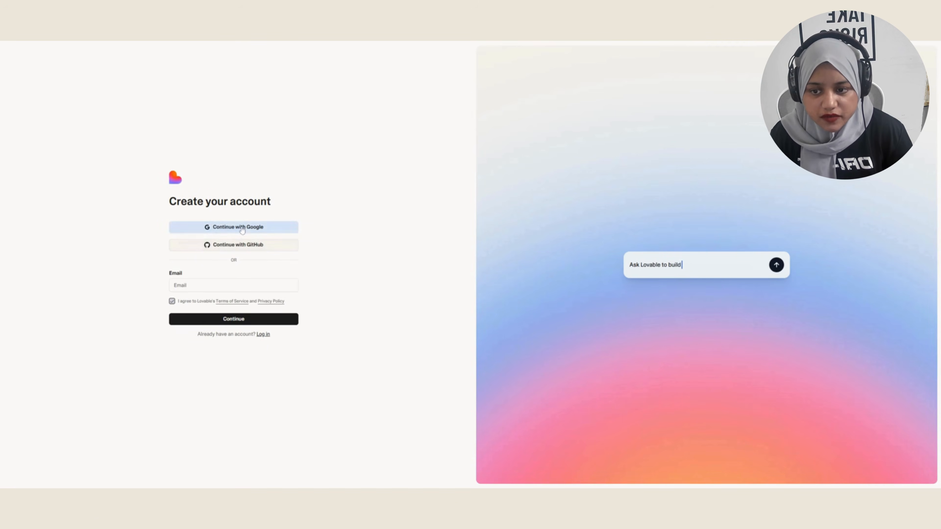
{"action": "type", "text": "your saas startup."}
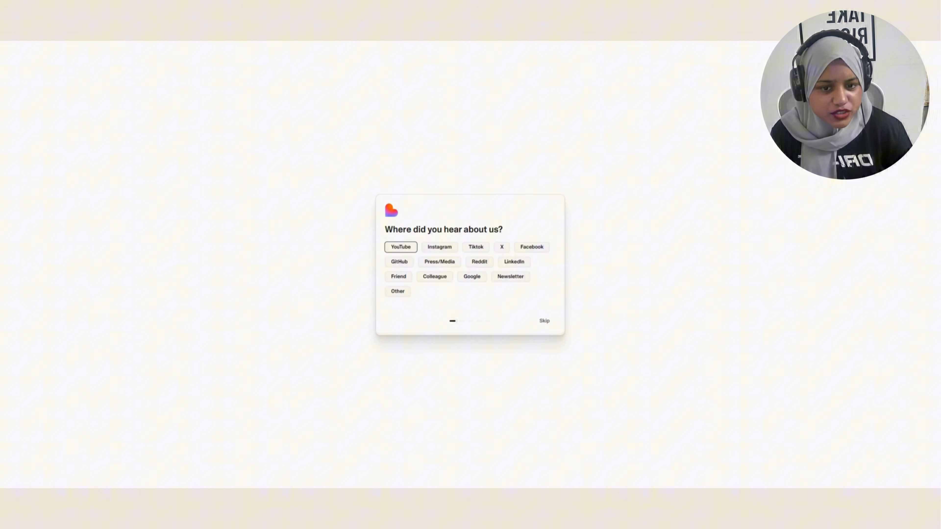
Answer the onboarding questions: heard of Lovable via YouTube and what you're building.
{"action": "left_click", "coordinate": [543, 320]}
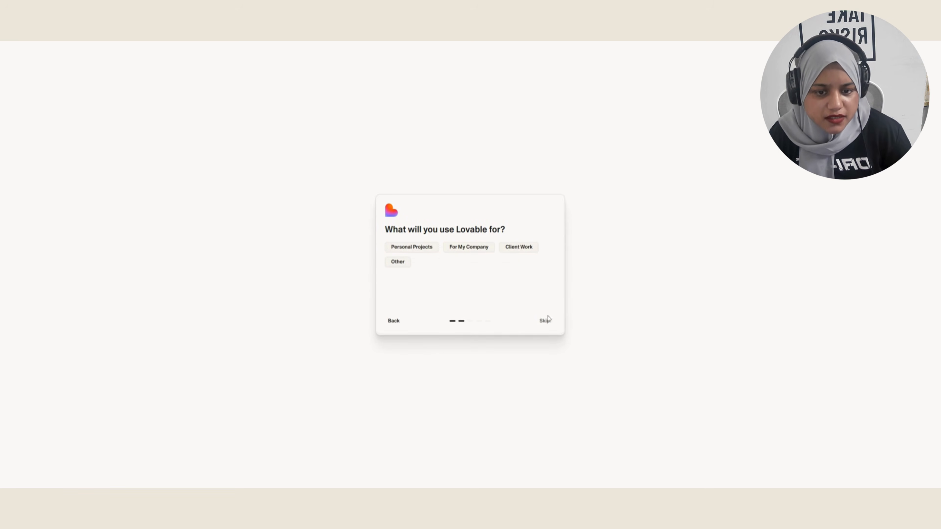
{"action": "mouse_move", "coordinate": [438, 256]}
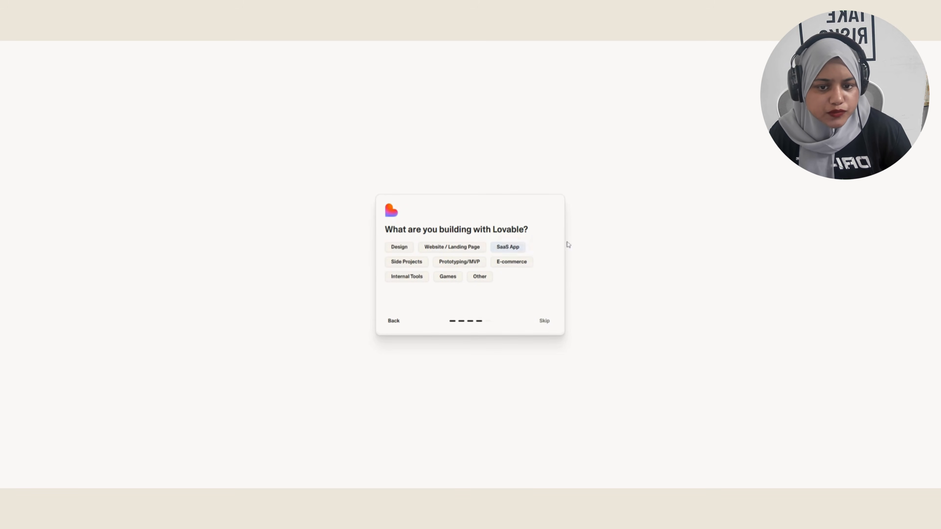
{"action": "left_click", "coordinate": [544, 320]}
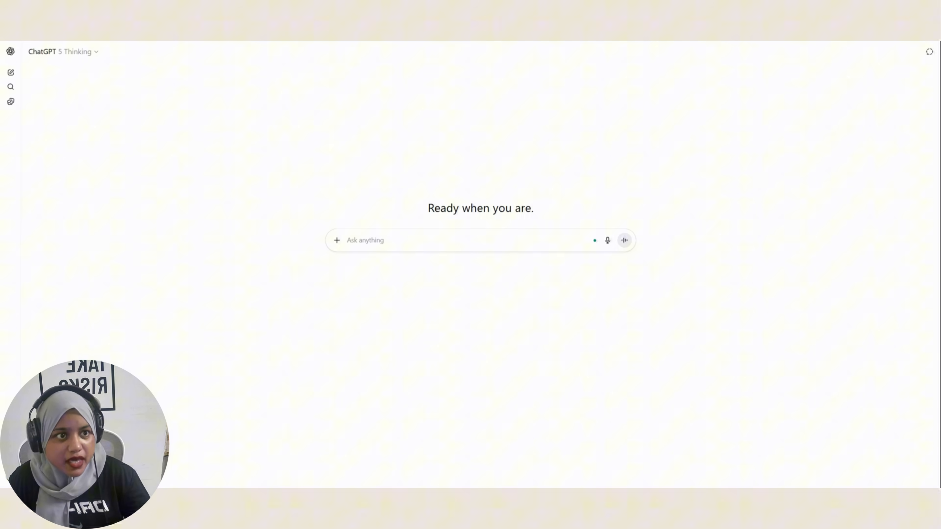
Send the resume to ChatGPT asking for a Lovable resume-website prompt and copy the generated prompt.
{"action": "left_click", "coordinate": [420, 240]}
{"action": "type", "text": "Make sure the prompt is well structured for lovable to execute the g"}
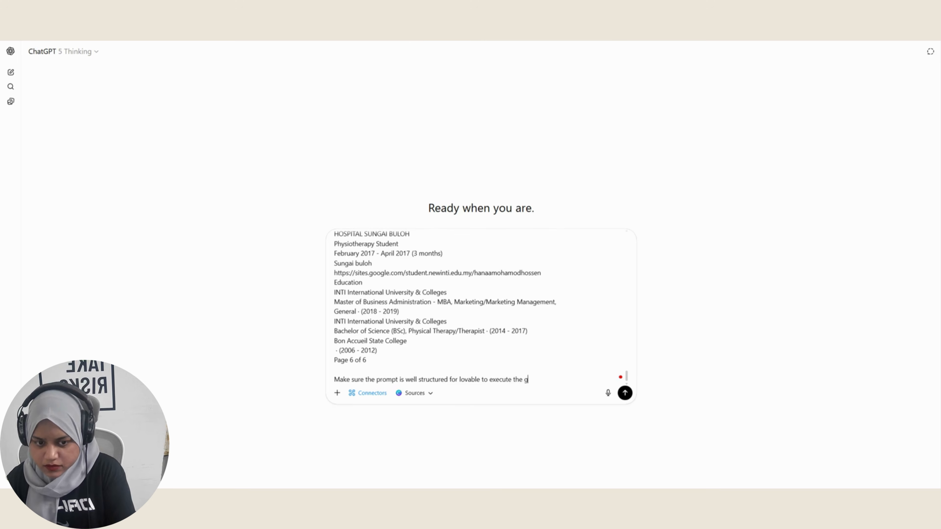
{"action": "left_click", "coordinate": [625, 393]}
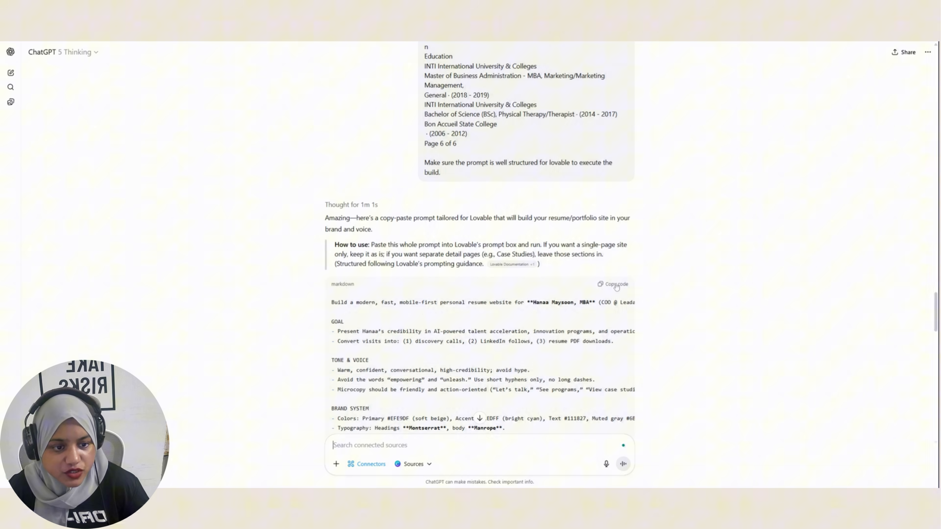
{"action": "left_click", "coordinate": [617, 284]}
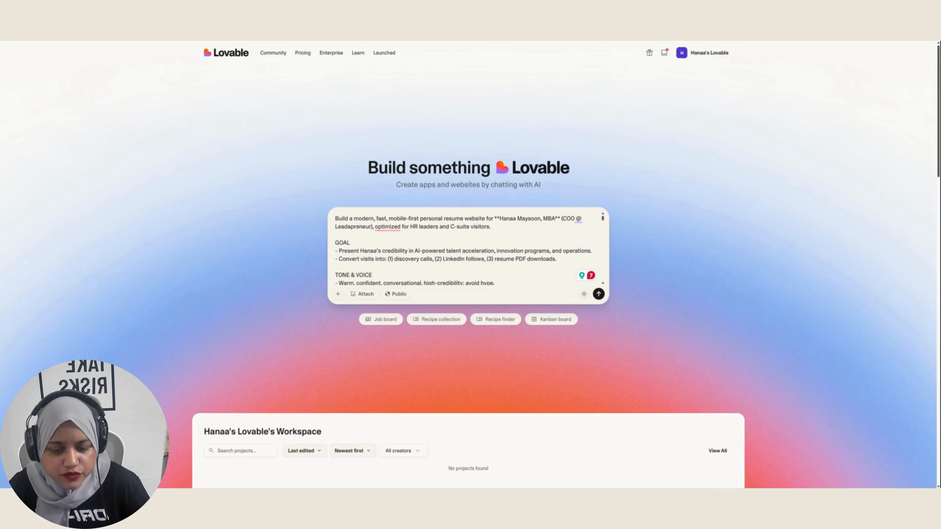
{"action": "mouse_move", "coordinate": [365, 294]}
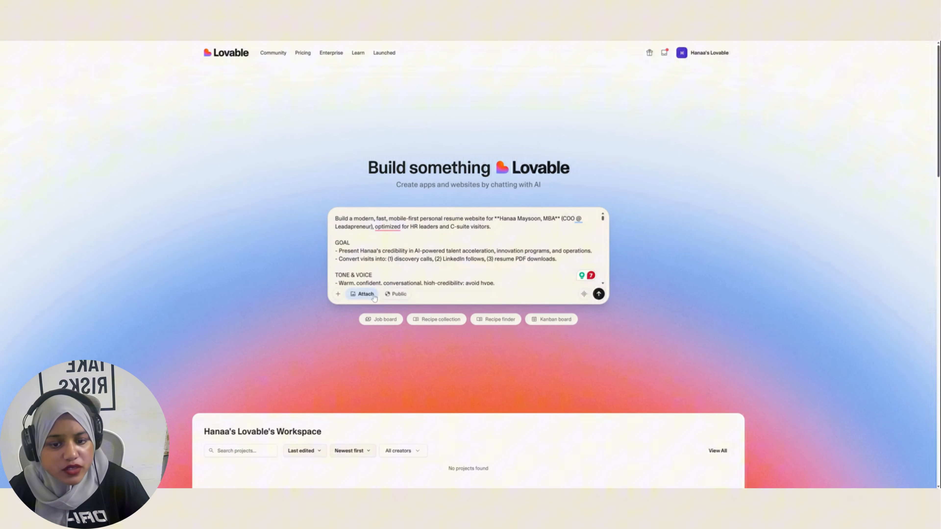
Attach the profile photo to the pasted Lovable prompt via Attach > Add Images.
{"action": "left_click", "coordinate": [366, 294]}
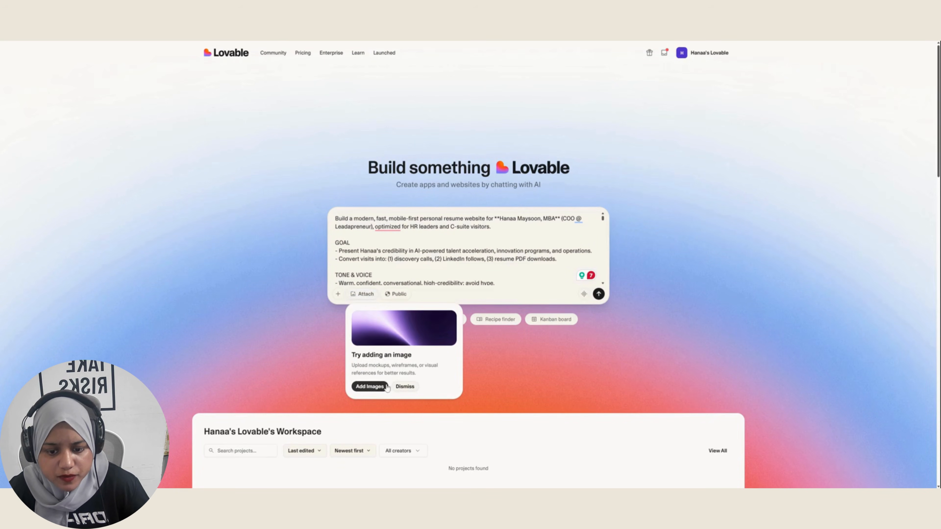
{"action": "left_click", "coordinate": [405, 387]}
{"action": "type", "text": " Use the image a"}
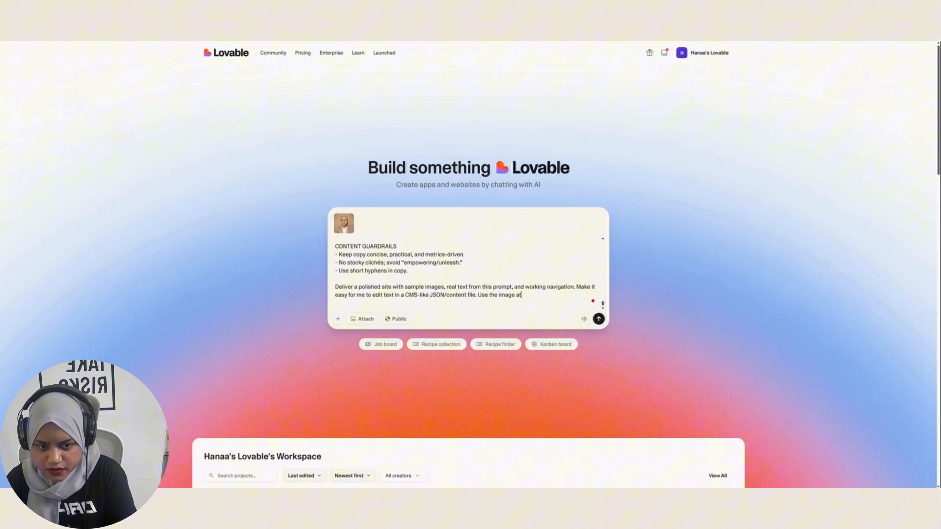
Add the note to use the attached image as the profile photo in the website and submit the build prompt.
{"action": "type", "text": "tached as my p"}
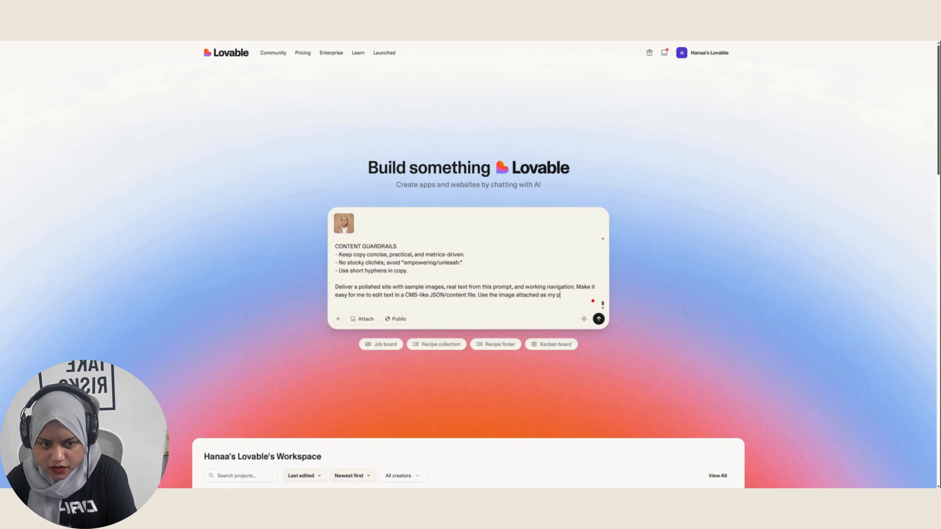
{"action": "type", "text": "rofile o"}
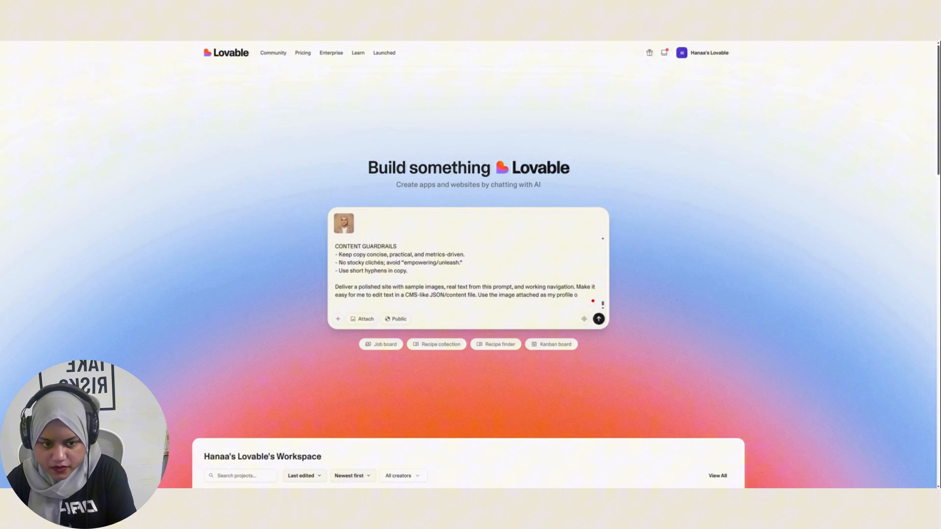
{"action": "type", "text": "pho"}
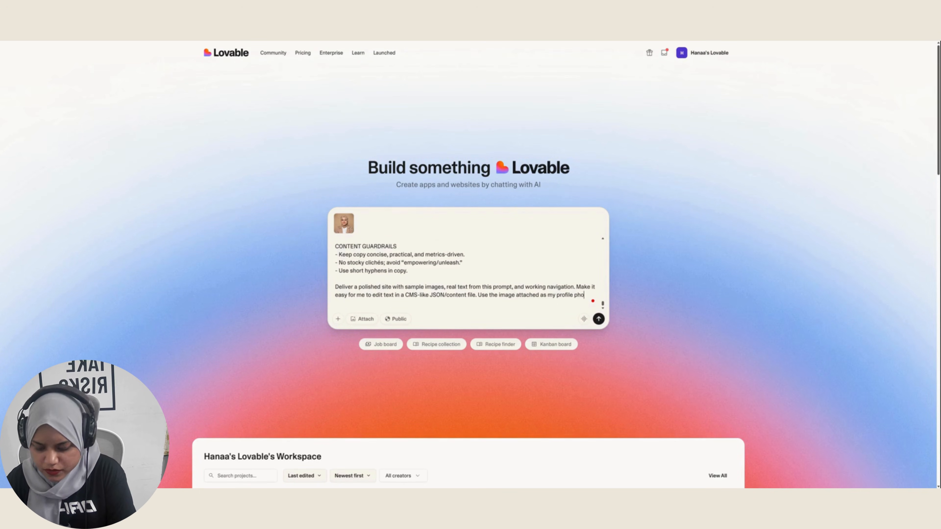
{"action": "type", "text": "in the website."}
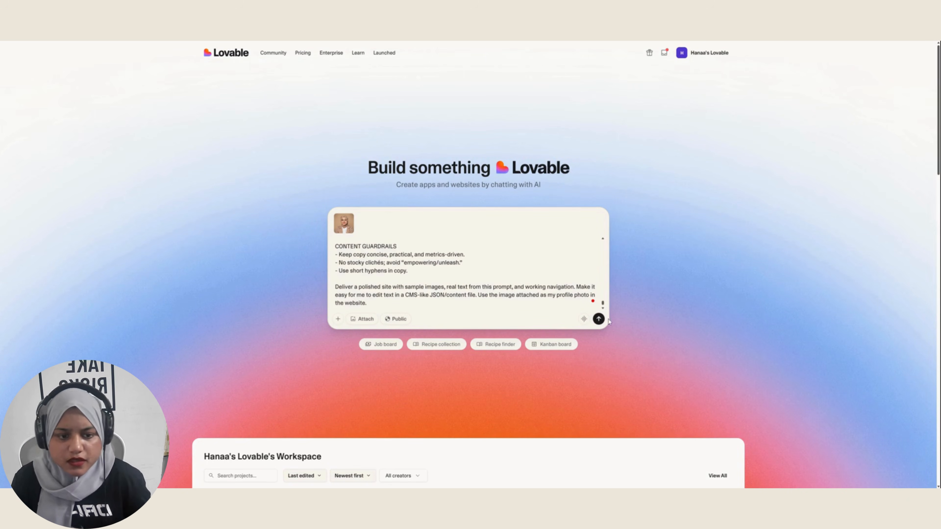
{"action": "left_click", "coordinate": [598, 318]}
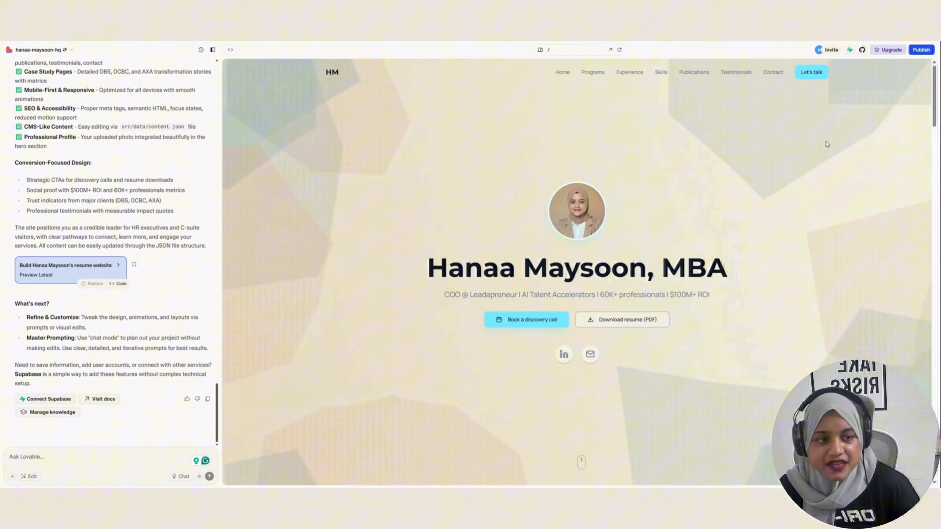
{"action": "mouse_move", "coordinate": [818, 171]}
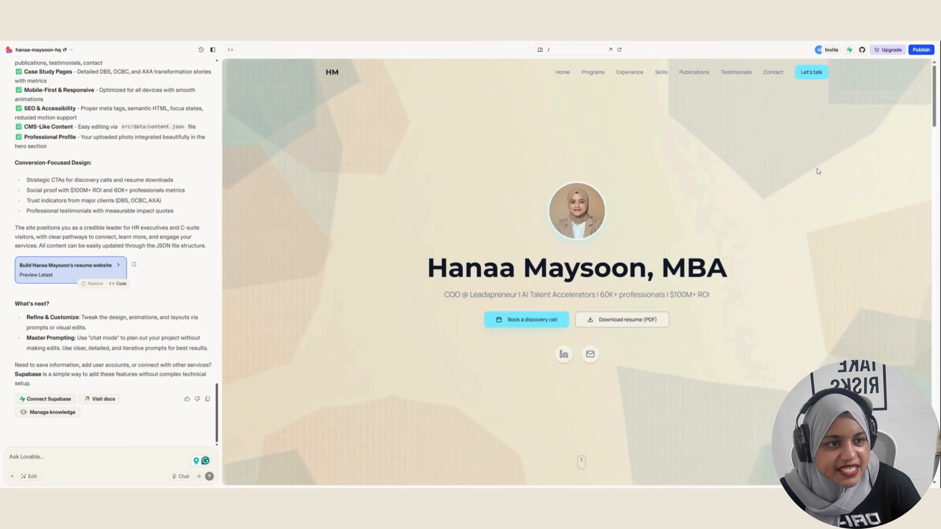
{"action": "mouse_move", "coordinate": [803, 163]}
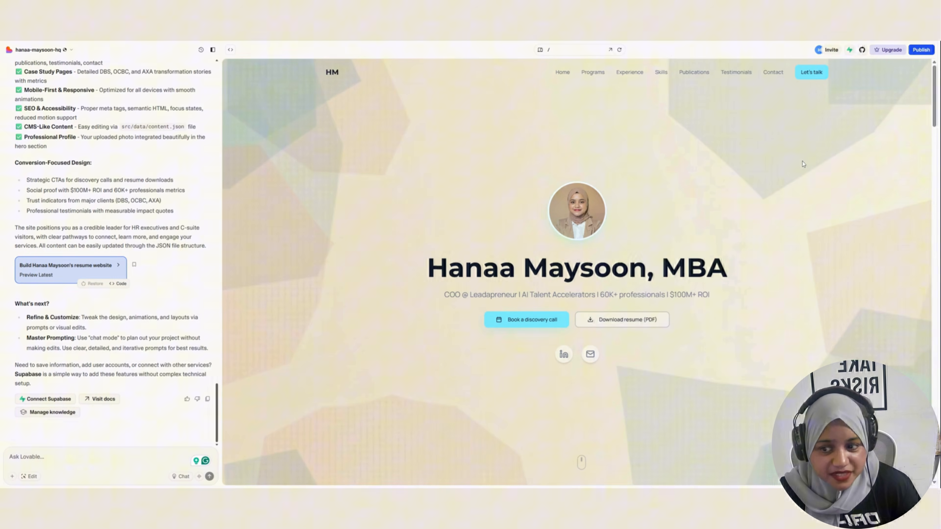
{"action": "mouse_move", "coordinate": [597, 203]}
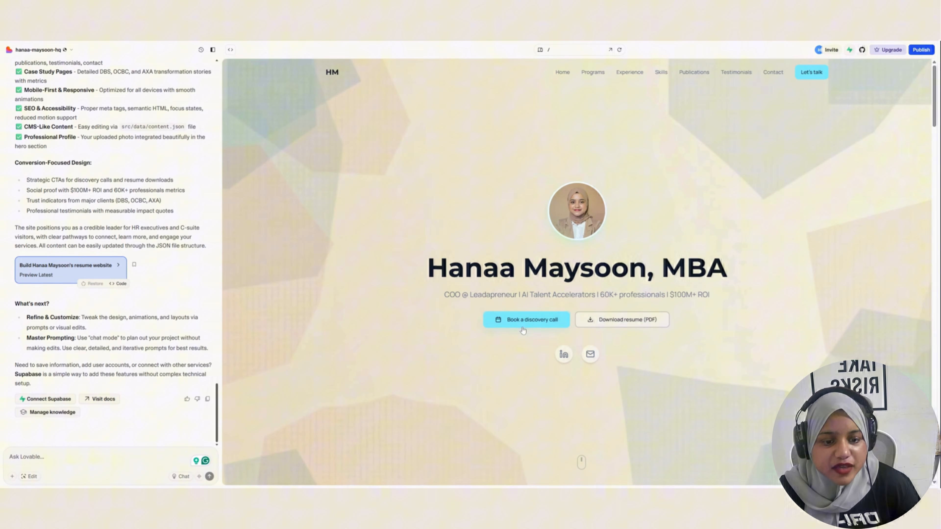
Scroll the preview from the stats through research, testimonials, Let's Connect and footer, then back to What Leaders Say.
{"action": "scroll", "scroll_direction": "down", "scroll_amount": 3}
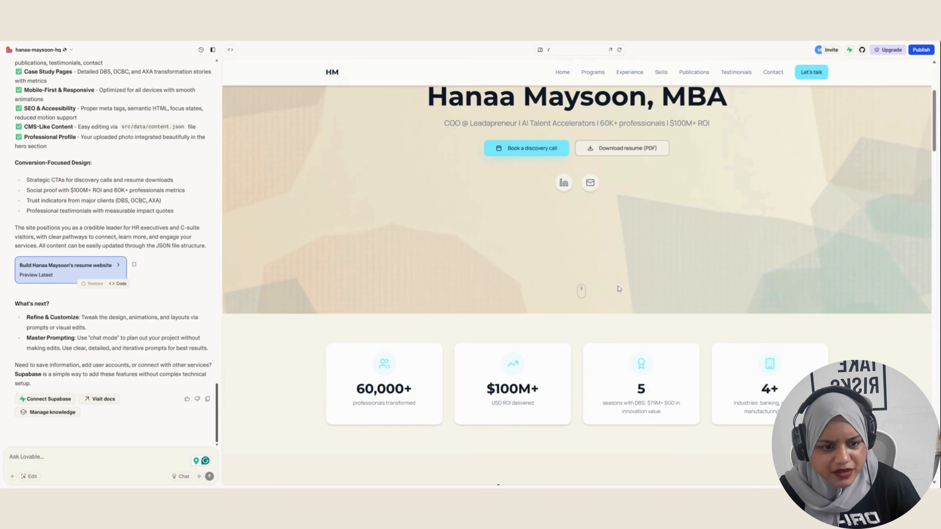
{"action": "mouse_move", "coordinate": [718, 235]}
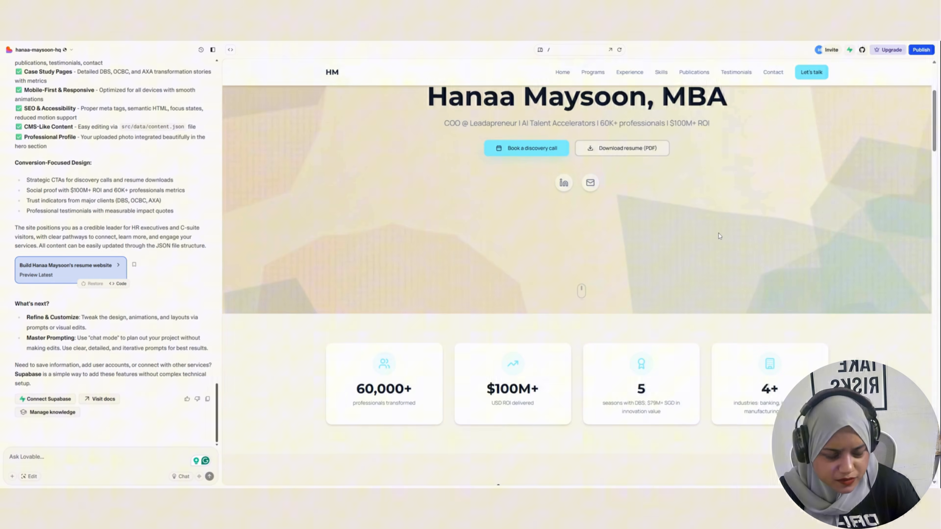
{"action": "scroll", "scroll_direction": "down", "scroll_amount": 3}
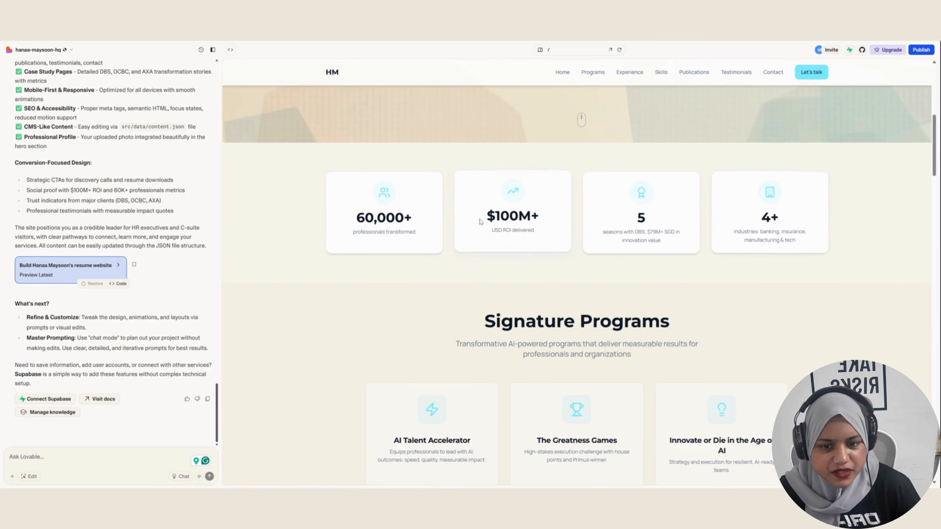
{"action": "scroll", "scroll_direction": "down", "scroll_amount": 3}
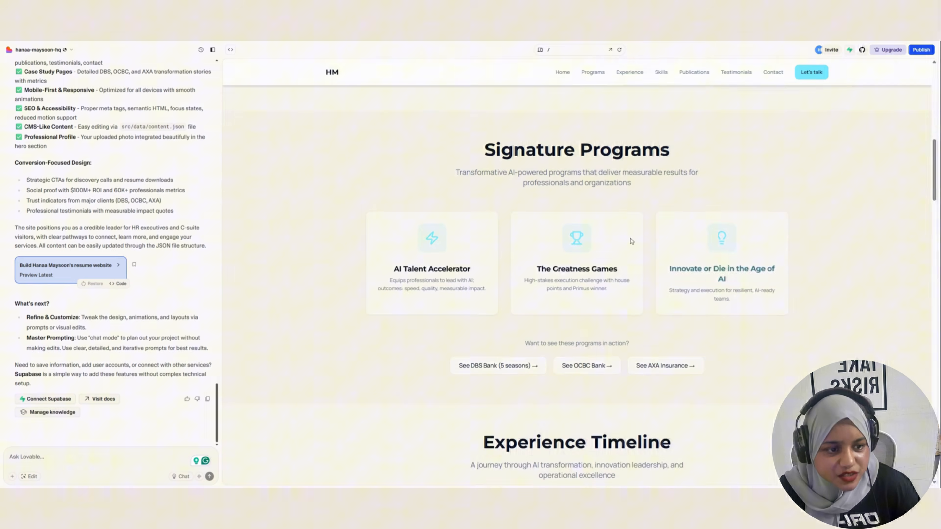
{"action": "mouse_move", "coordinate": [714, 203]}
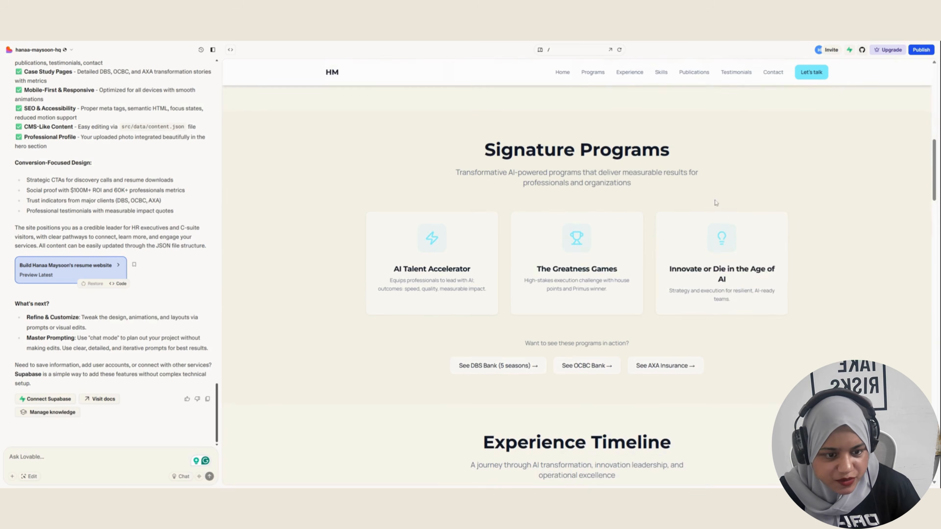
{"action": "scroll", "scroll_direction": "down", "scroll_amount": 3}
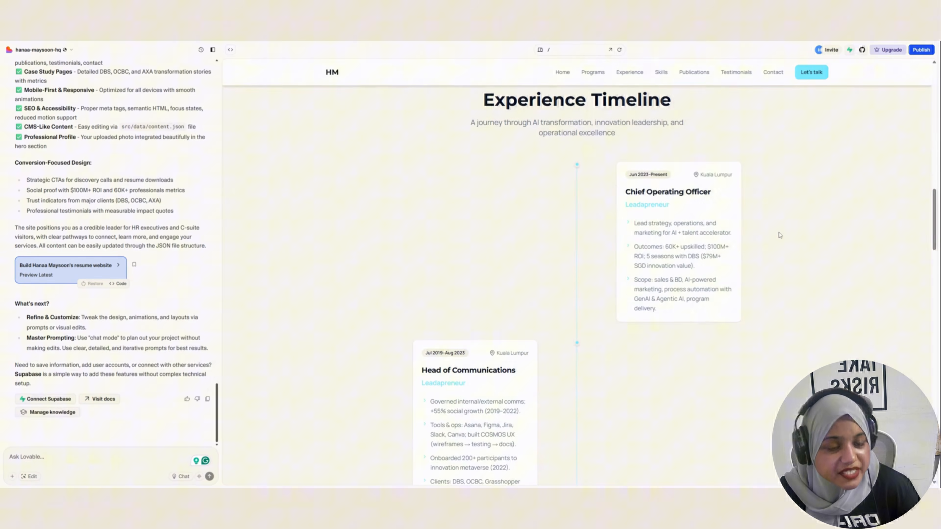
{"action": "scroll", "scroll_direction": "down", "scroll_amount": 3}
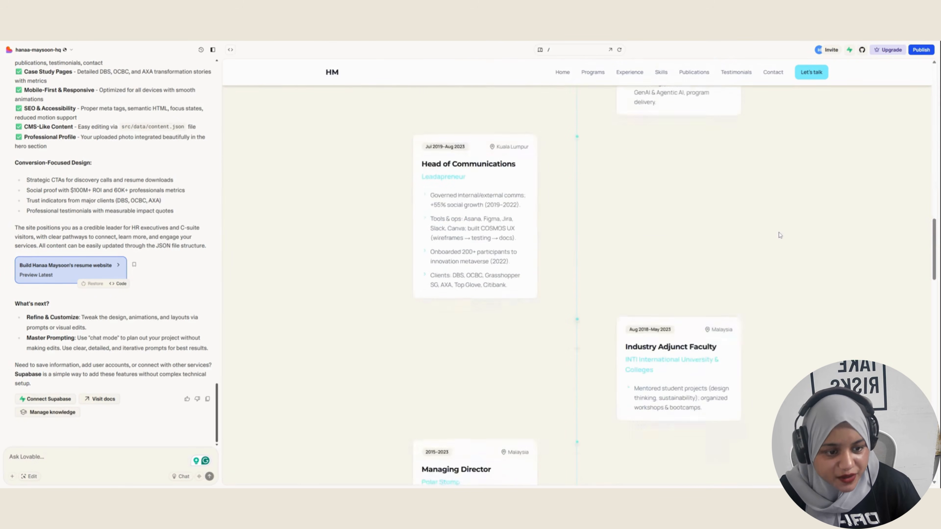
{"action": "scroll", "scroll_direction": "down", "scroll_amount": 3}
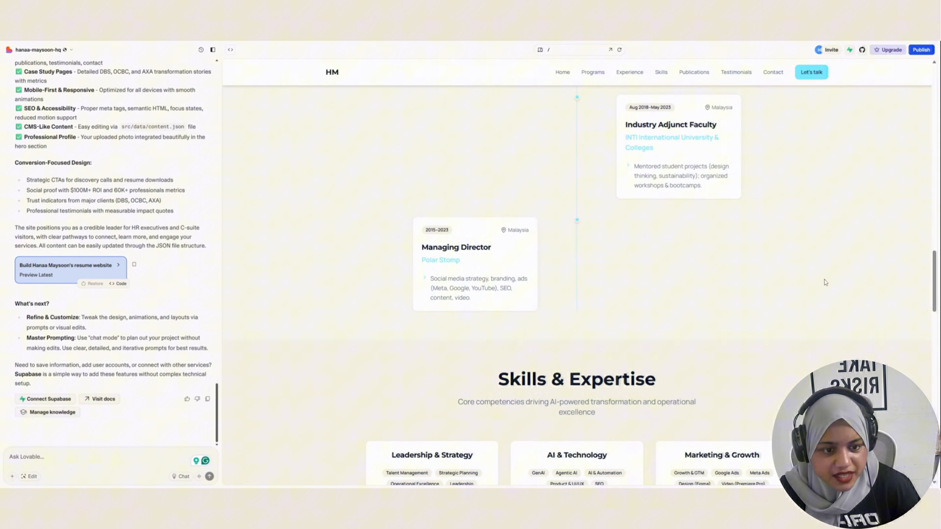
{"action": "scroll", "scroll_direction": "down", "scroll_amount": 3}
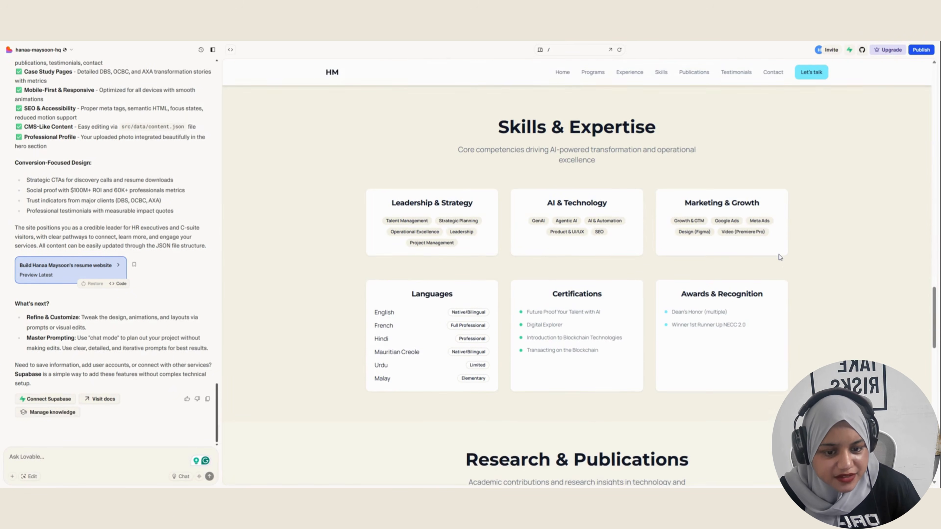
{"action": "scroll", "scroll_direction": "down", "scroll_amount": 3}
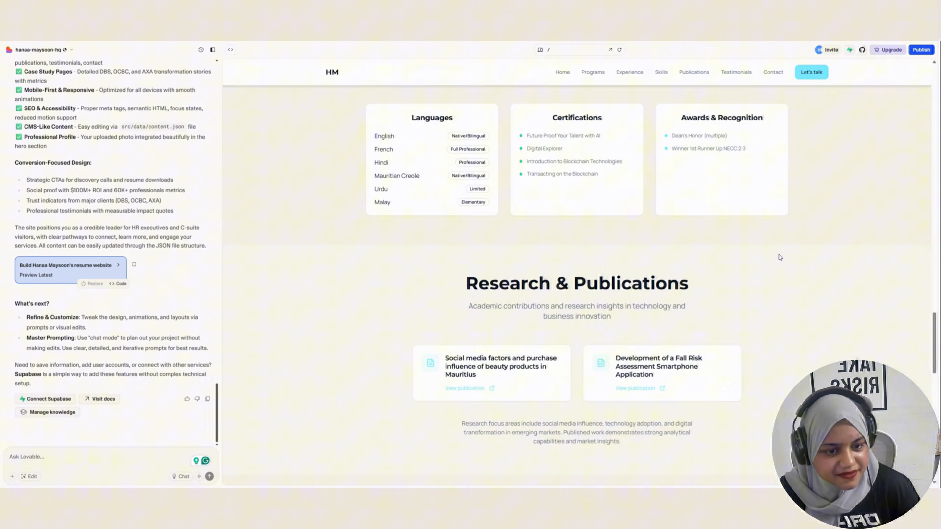
{"action": "scroll", "scroll_direction": "down", "scroll_amount": 3}
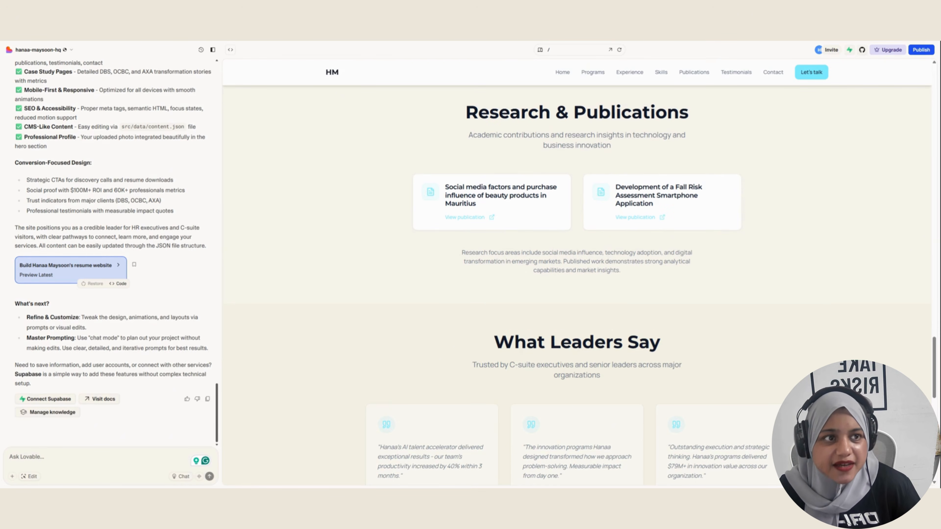
{"action": "mouse_move", "coordinate": [805, 325]}
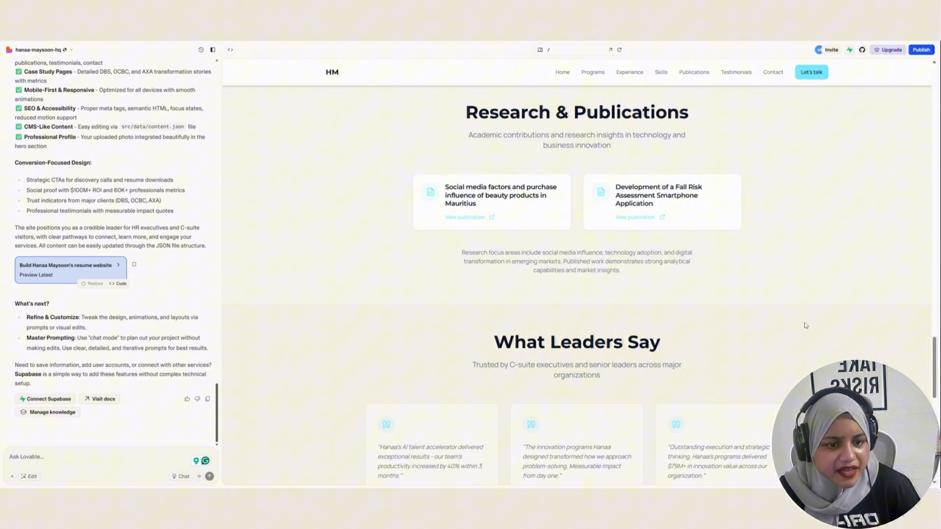
{"action": "scroll", "scroll_direction": "down", "scroll_amount": 3}
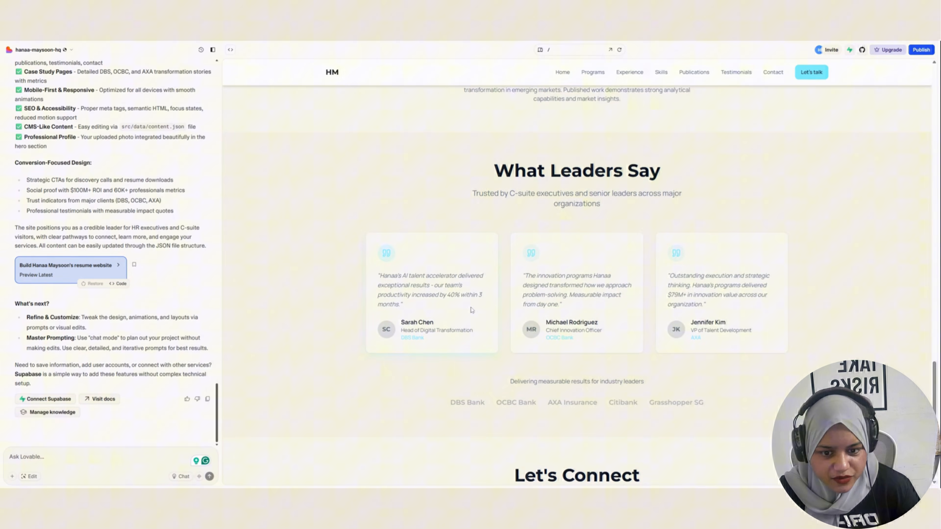
{"action": "mouse_move", "coordinate": [823, 302]}
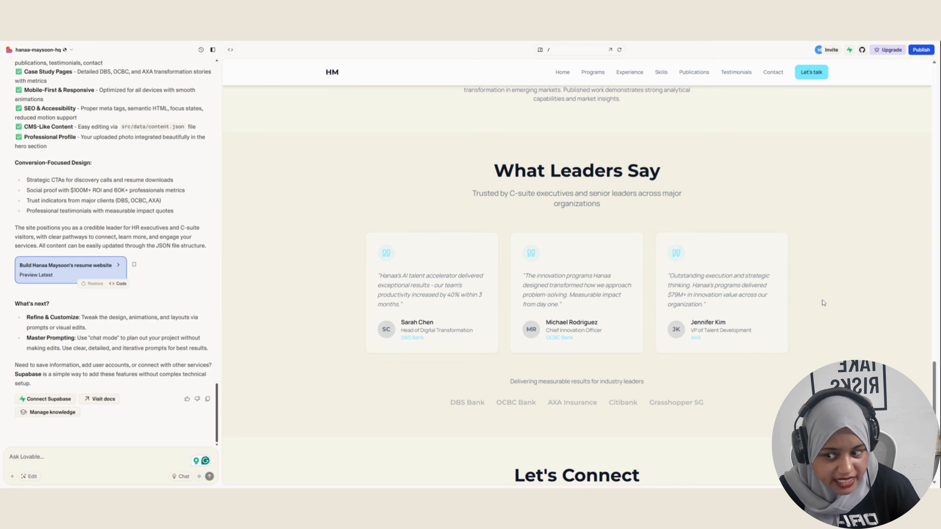
{"action": "scroll", "scroll_direction": "down", "scroll_amount": 3}
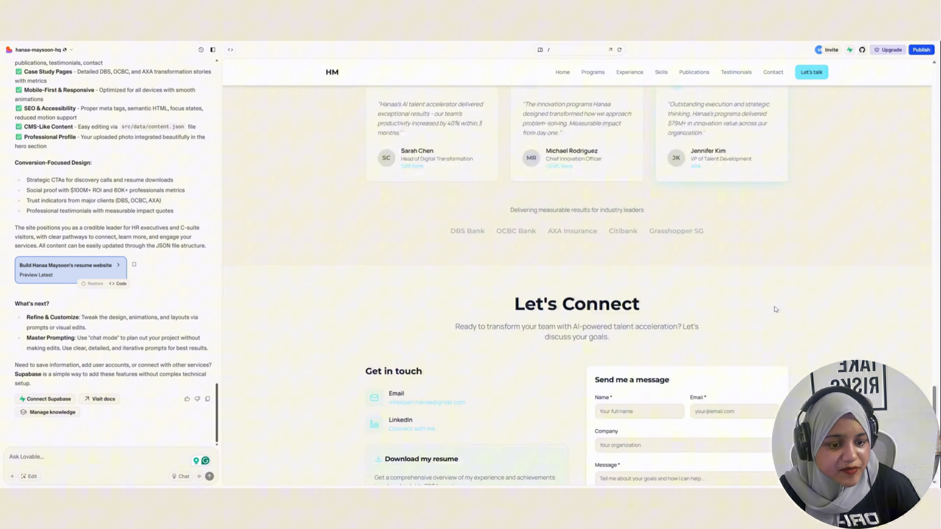
{"action": "scroll", "scroll_direction": "down", "scroll_amount": 3}
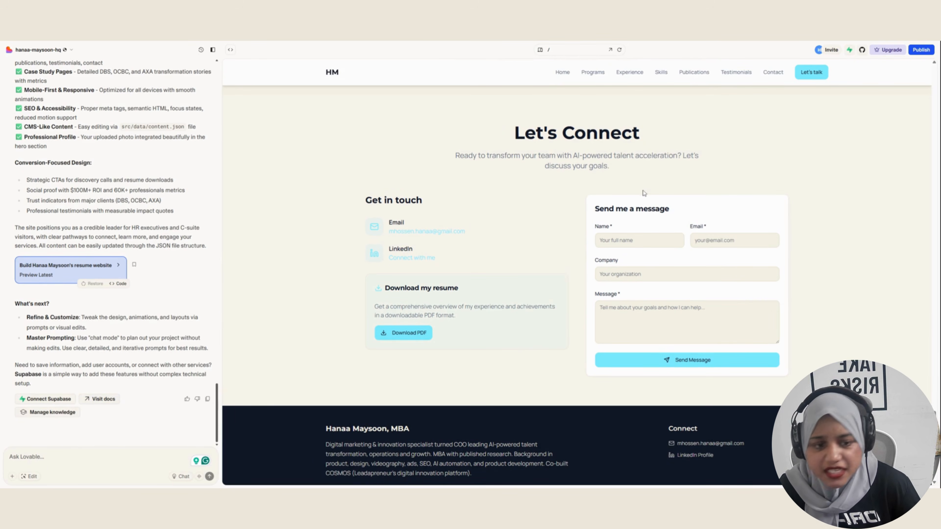
{"action": "scroll", "scroll_direction": "up", "scroll_amount": 3}
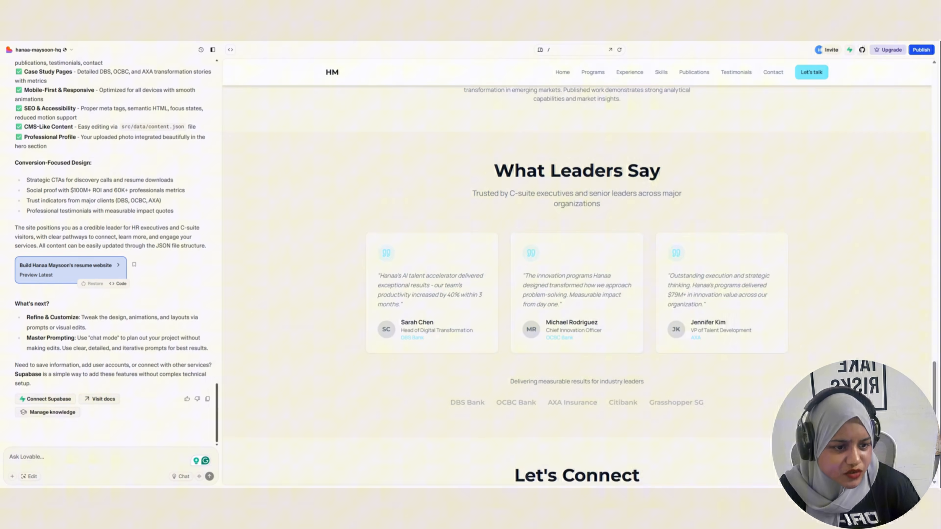
{"action": "mouse_move", "coordinate": [655, 276]}
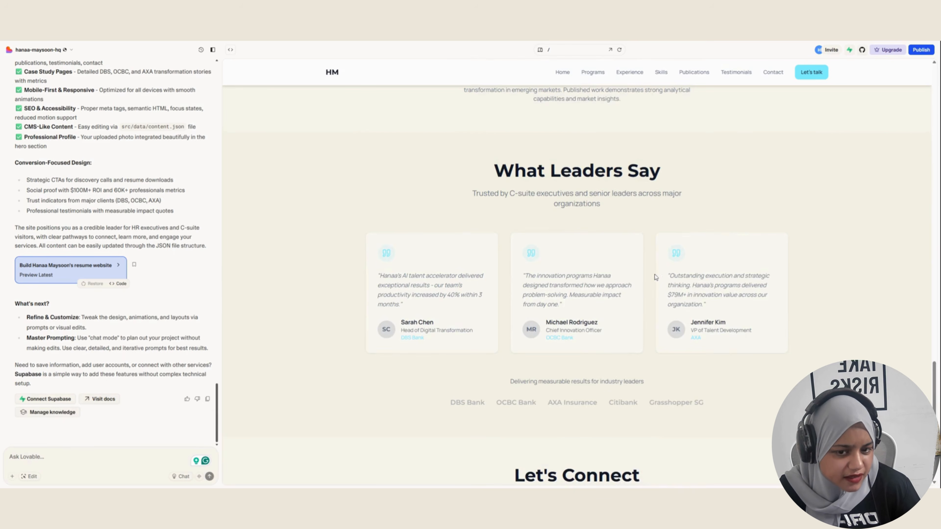
{"action": "mouse_move", "coordinate": [661, 275]}
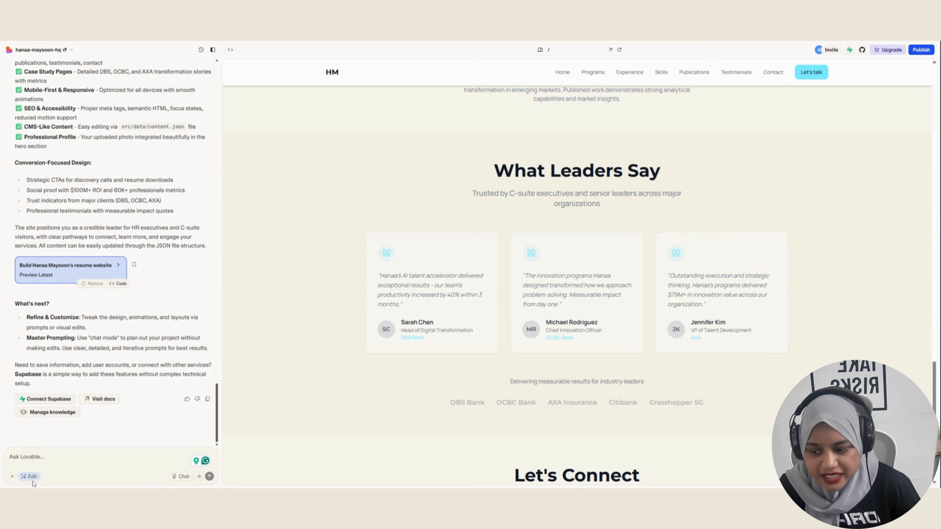
In Edit mode replace the first testimonial quote with the performance coach's 'powerhouse at Leadapreneur' quote and check the card.
{"action": "left_click", "coordinate": [29, 476]}
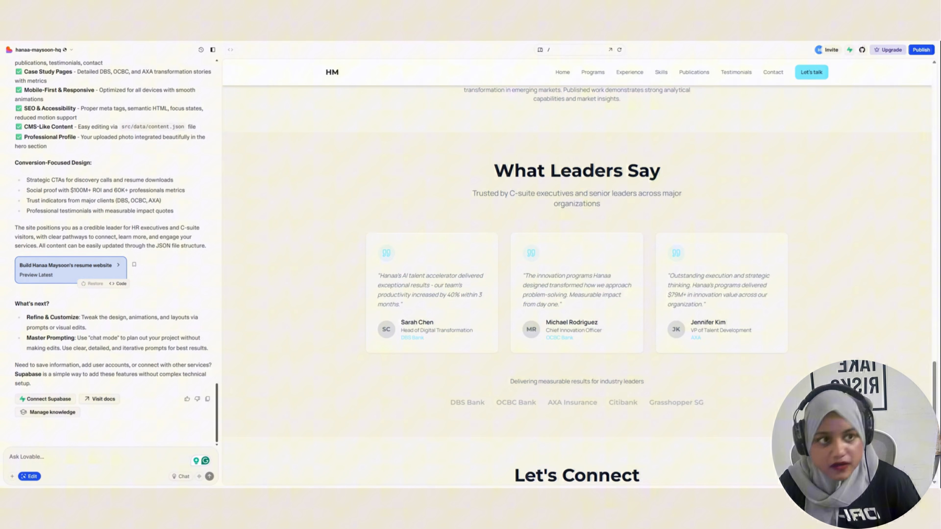
{"action": "left_click", "coordinate": [430, 290]}
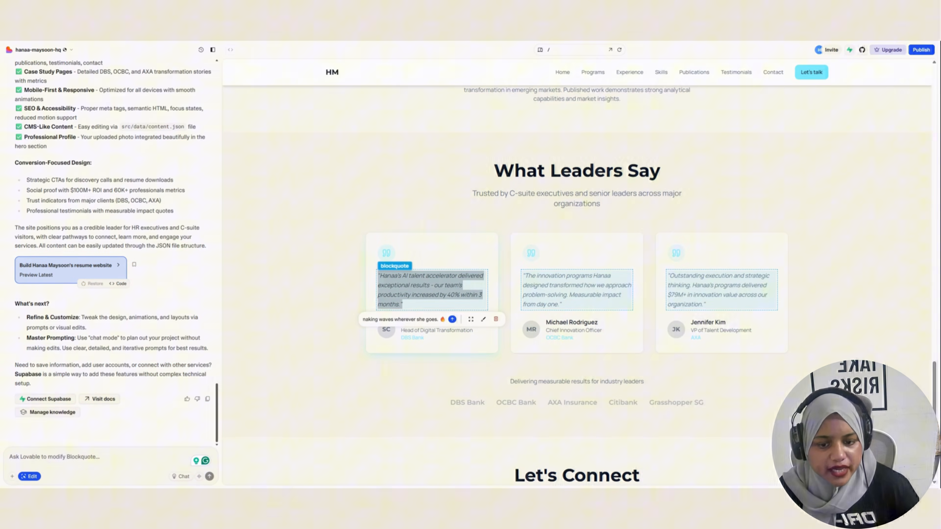
{"action": "mouse_move", "coordinate": [420, 293]}
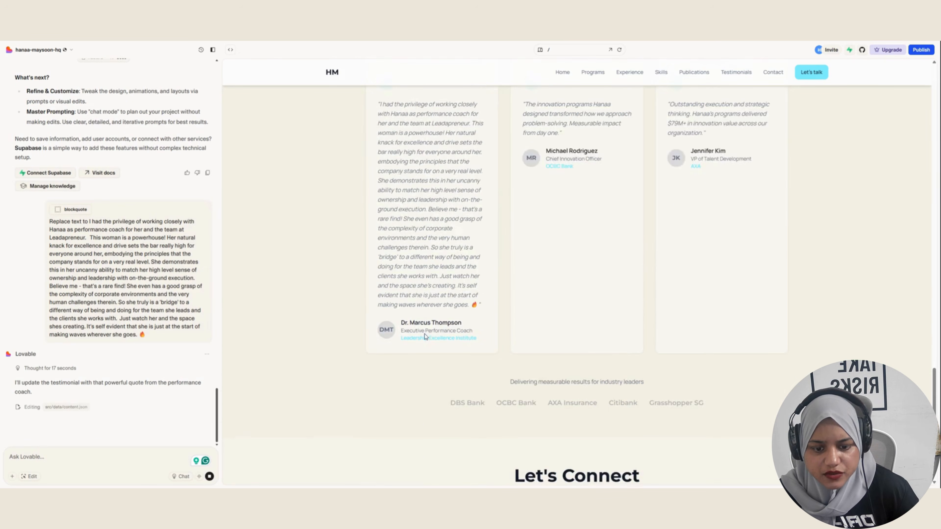
{"action": "scroll", "scroll_direction": "up", "scroll_amount": 3}
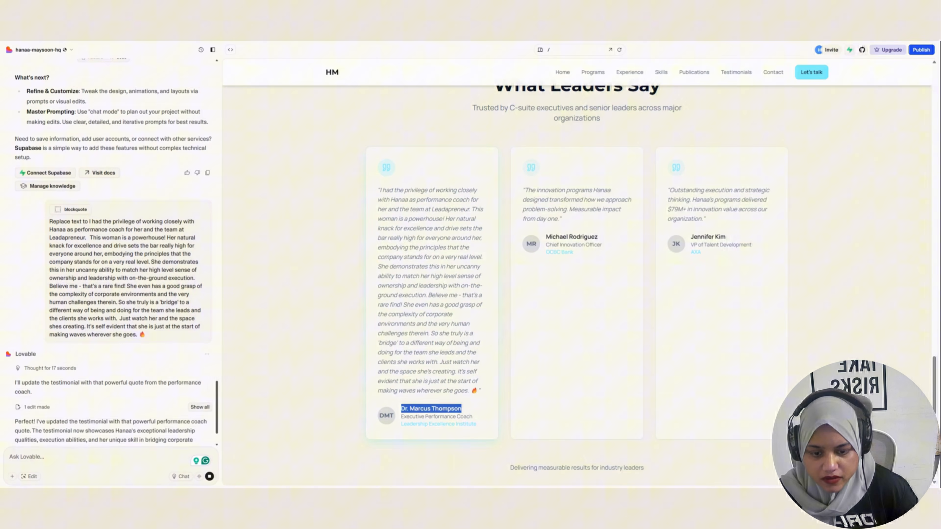
{"action": "scroll", "scroll_direction": "down", "scroll_amount": 3}
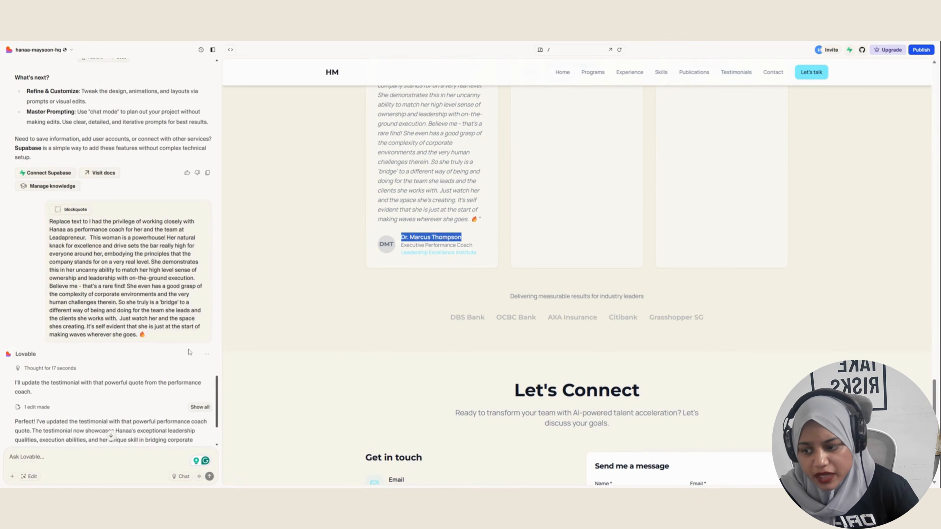
{"action": "scroll", "scroll_direction": "down", "scroll_amount": 3}
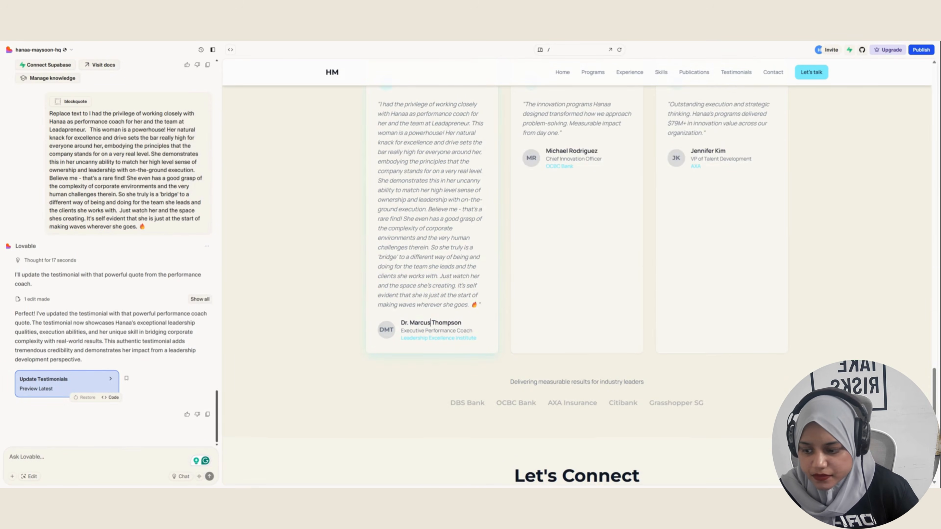
{"action": "left_click", "coordinate": [432, 203]}
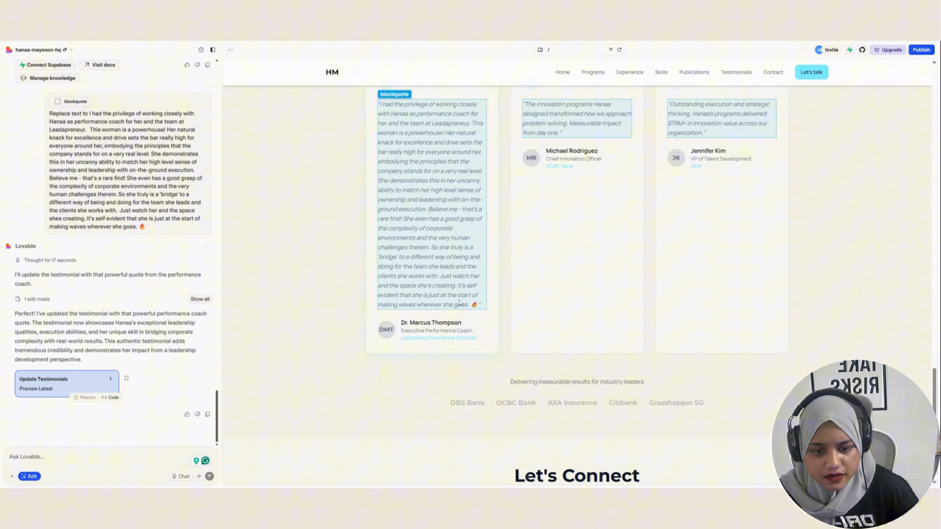
{"action": "left_click", "coordinate": [432, 330]}
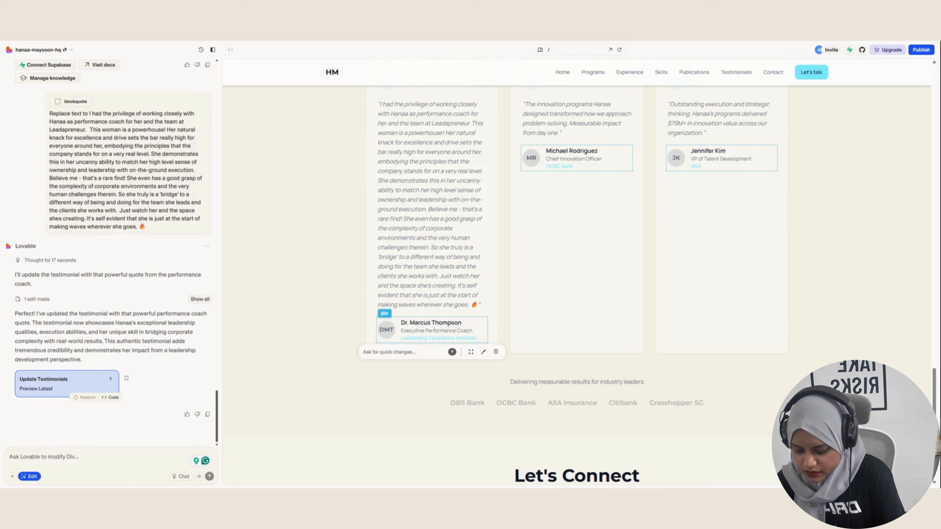
{"action": "type", "text": "Change this"}
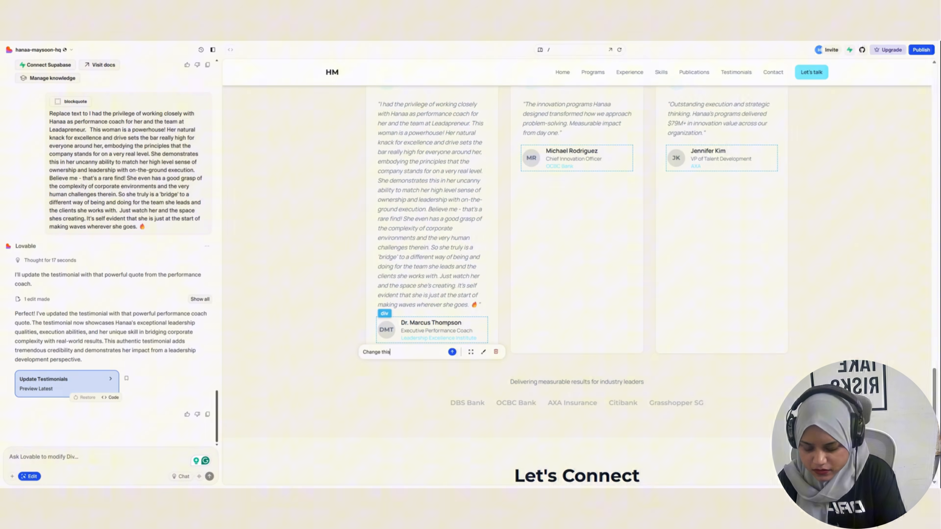
{"action": "type", "text": "ance @ Work + Life | Ex-500 Startups"}
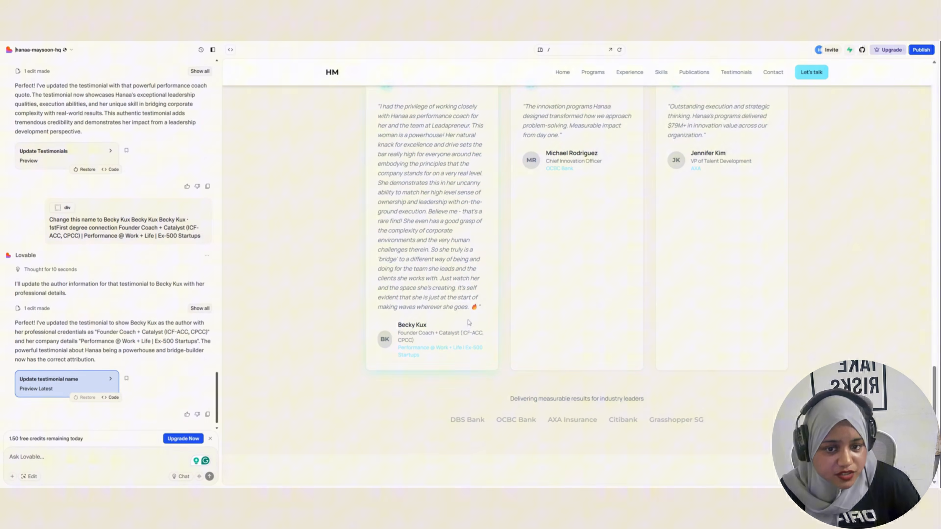
Select the stats section and send 'Mention these stats are achieved by Leadapreneur'.
{"action": "scroll", "scroll_direction": "up", "scroll_amount": 3}
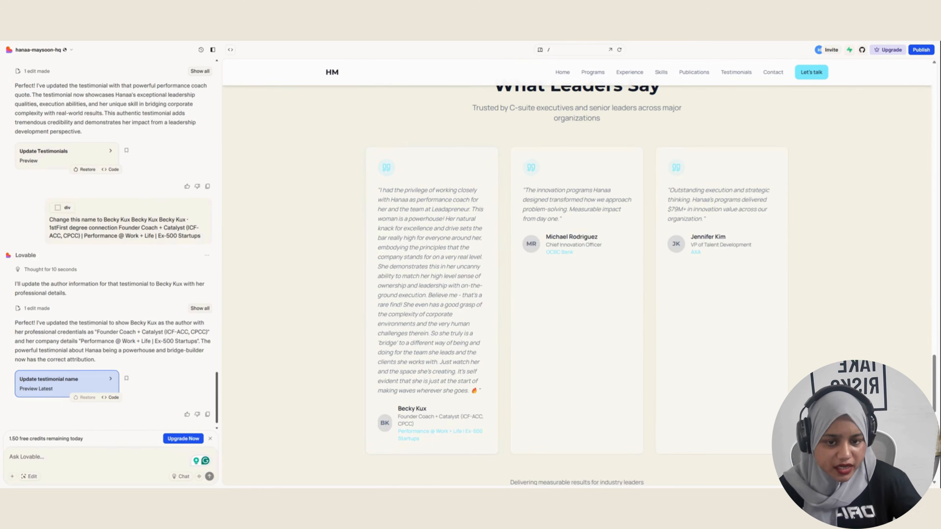
{"action": "scroll", "scroll_direction": "up", "scroll_amount": 3}
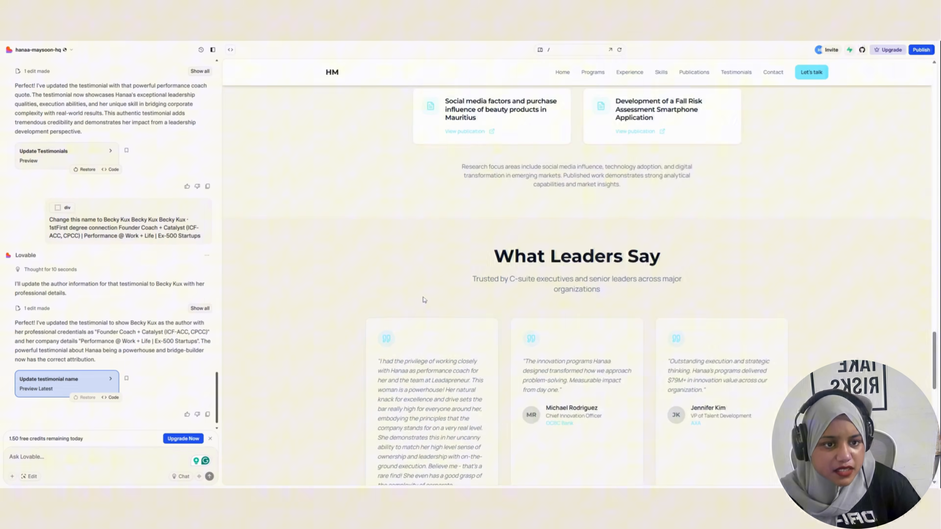
{"action": "scroll", "scroll_direction": "up", "scroll_amount": 3}
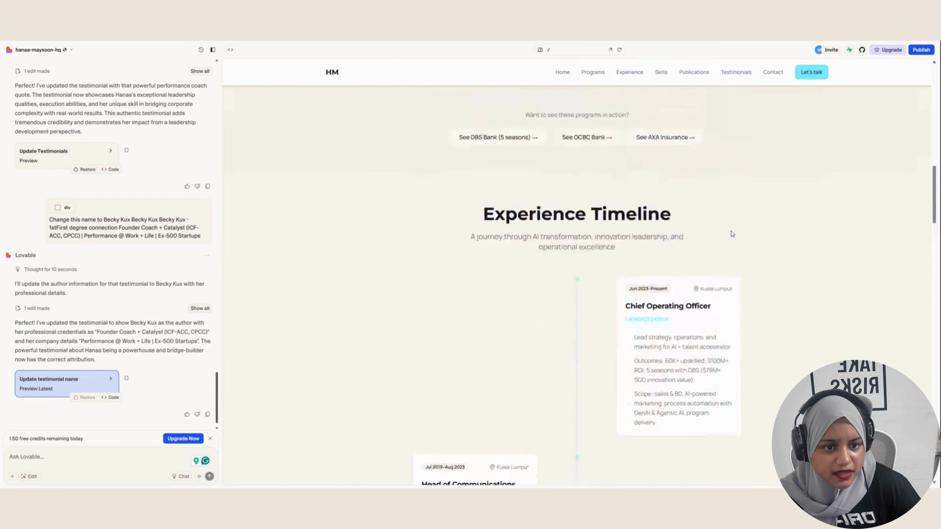
{"action": "scroll", "scroll_direction": "up", "scroll_amount": 3}
{"action": "type", "text": "Mention these stats are achieved by"}
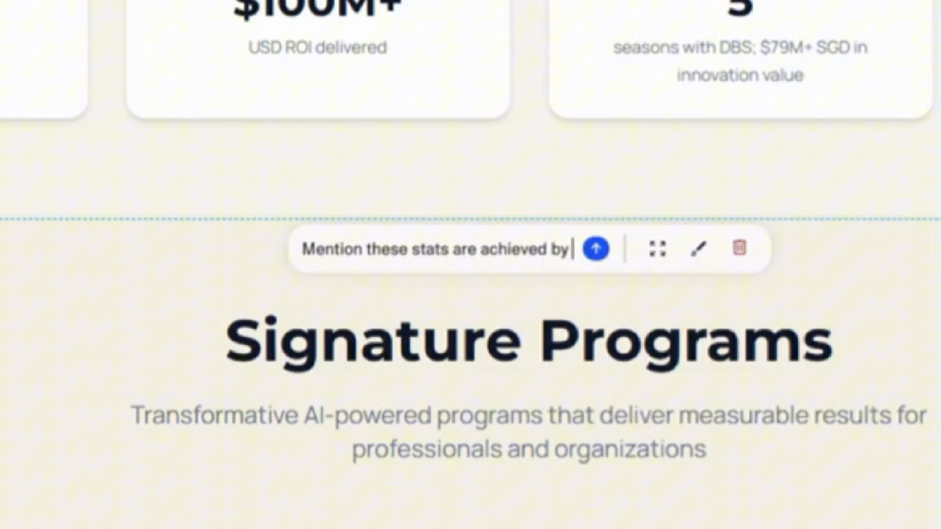
{"action": "left_click", "coordinate": [596, 249]}
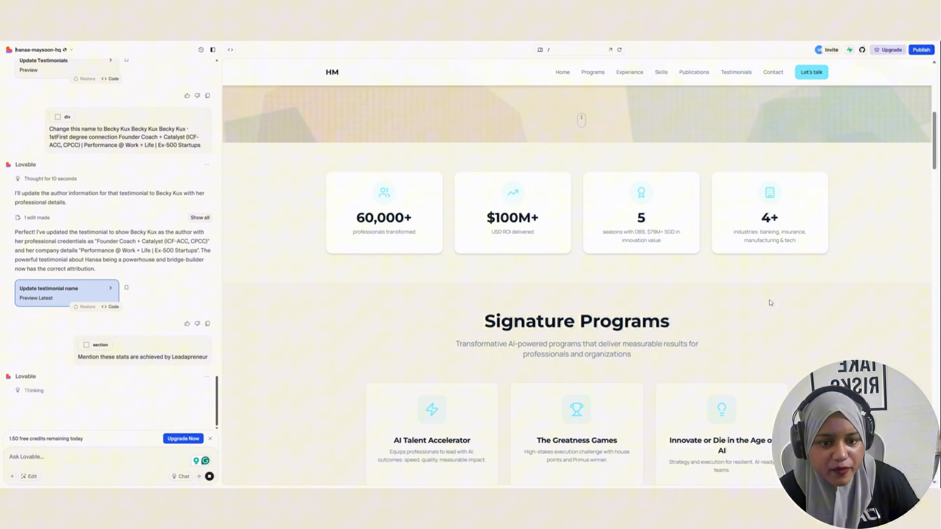
{"action": "mouse_move", "coordinate": [753, 285]}
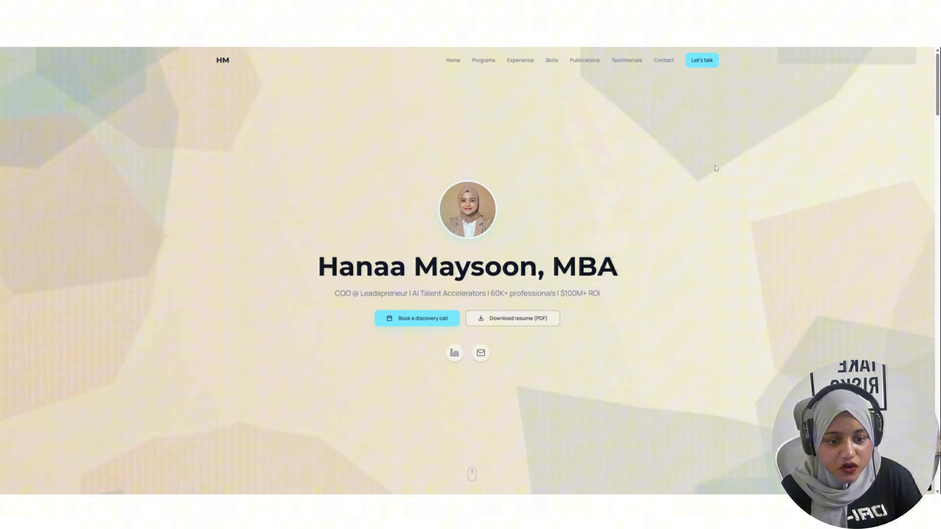
{"action": "mouse_move", "coordinate": [421, 324]}
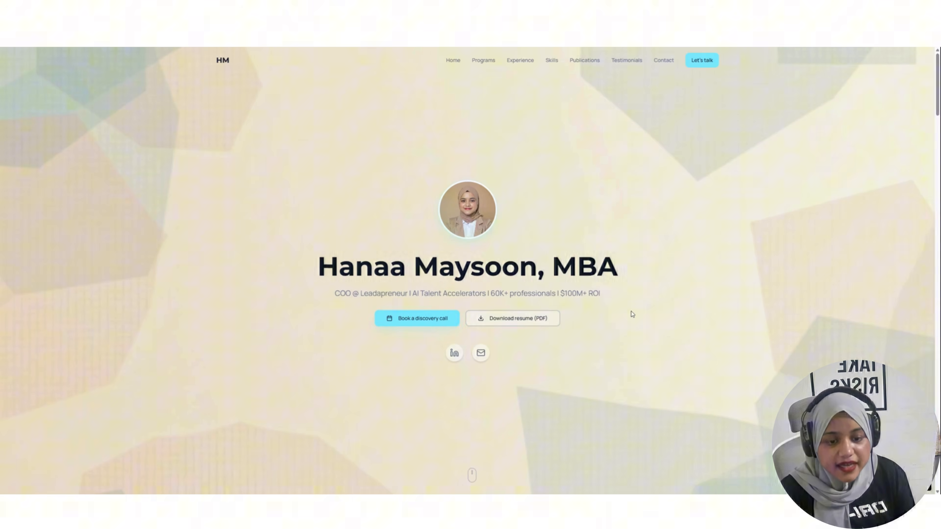
Scroll the full-screen preview through Leadapreneur's Impact stats, Signature Programs and the Experience Timeline.
{"action": "scroll", "scroll_direction": "down", "scroll_amount": 3}
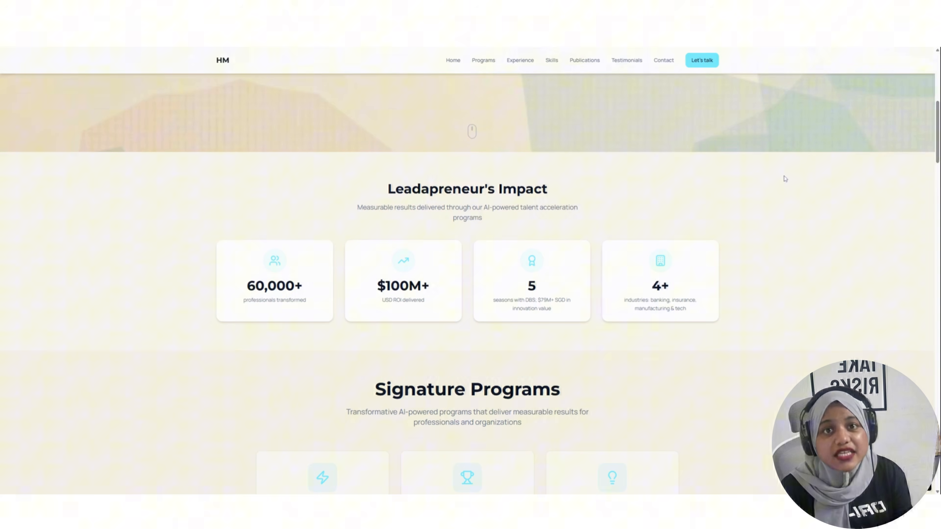
{"action": "mouse_move", "coordinate": [519, 176]}
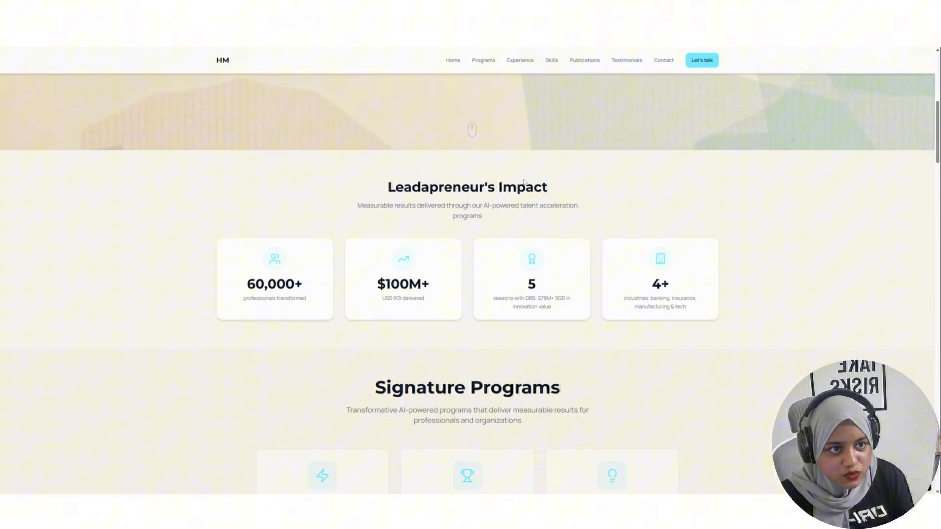
{"action": "scroll", "scroll_direction": "down", "scroll_amount": 3}
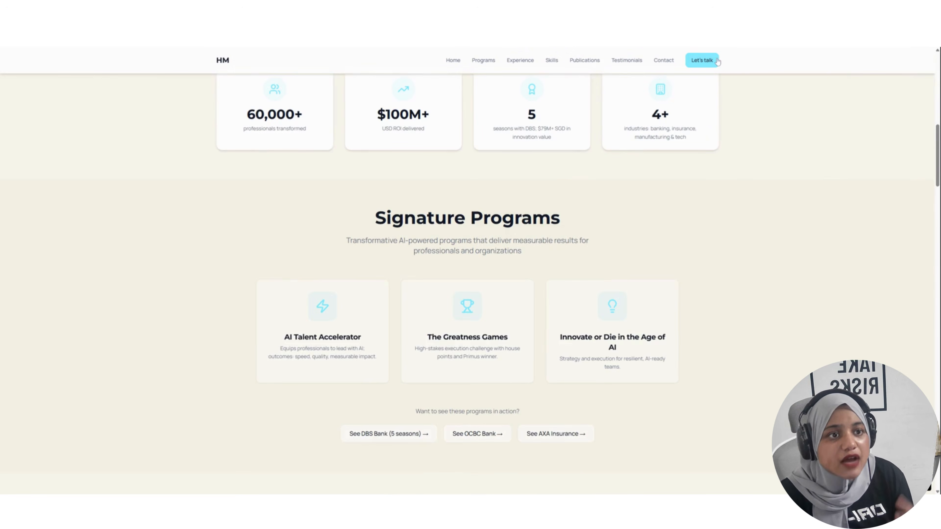
{"action": "mouse_move", "coordinate": [697, 180]}
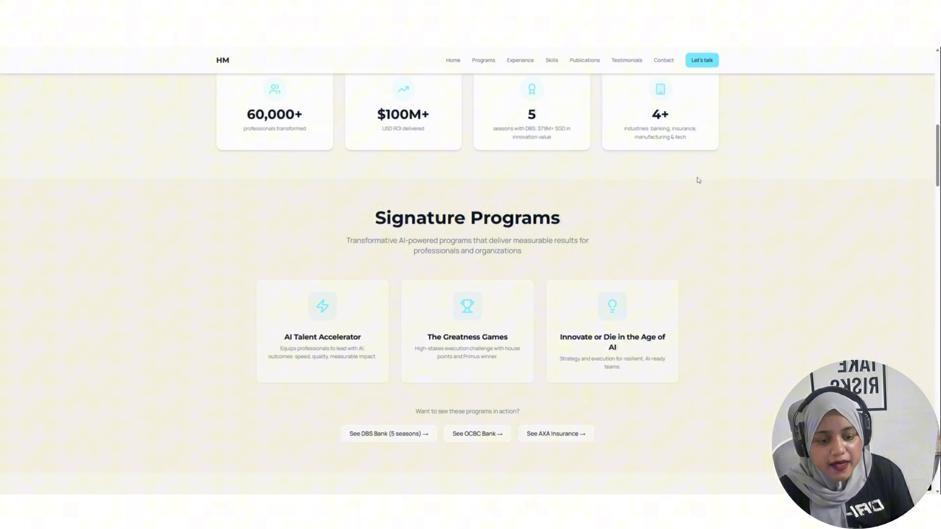
{"action": "scroll", "scroll_direction": "down", "scroll_amount": 3}
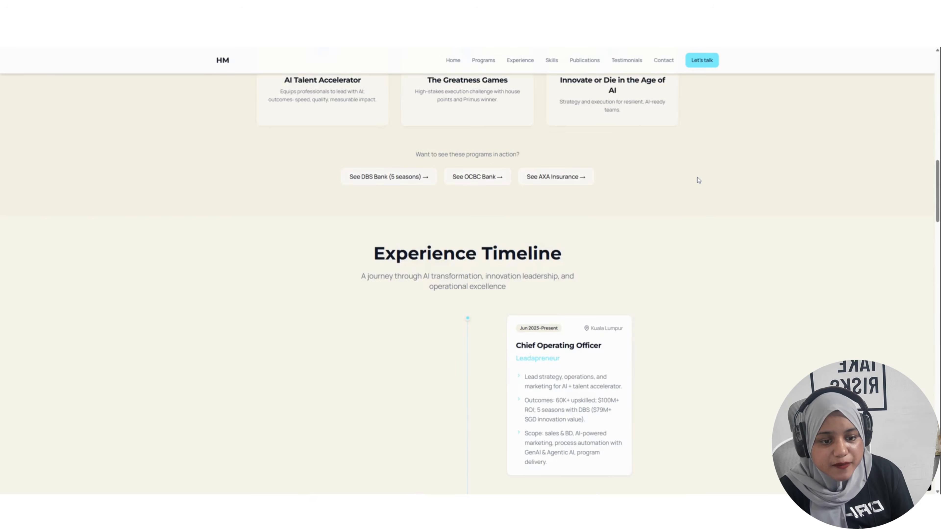
{"action": "scroll", "scroll_direction": "down", "scroll_amount": 3}
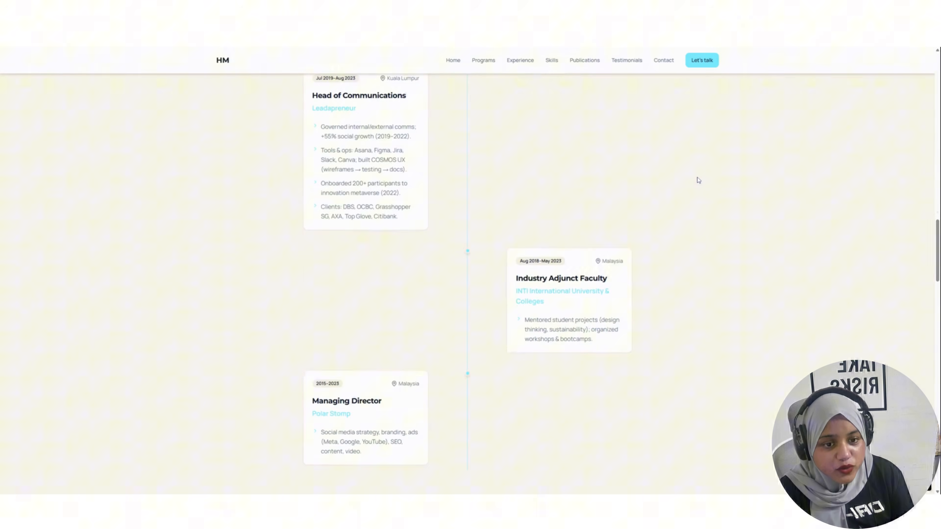